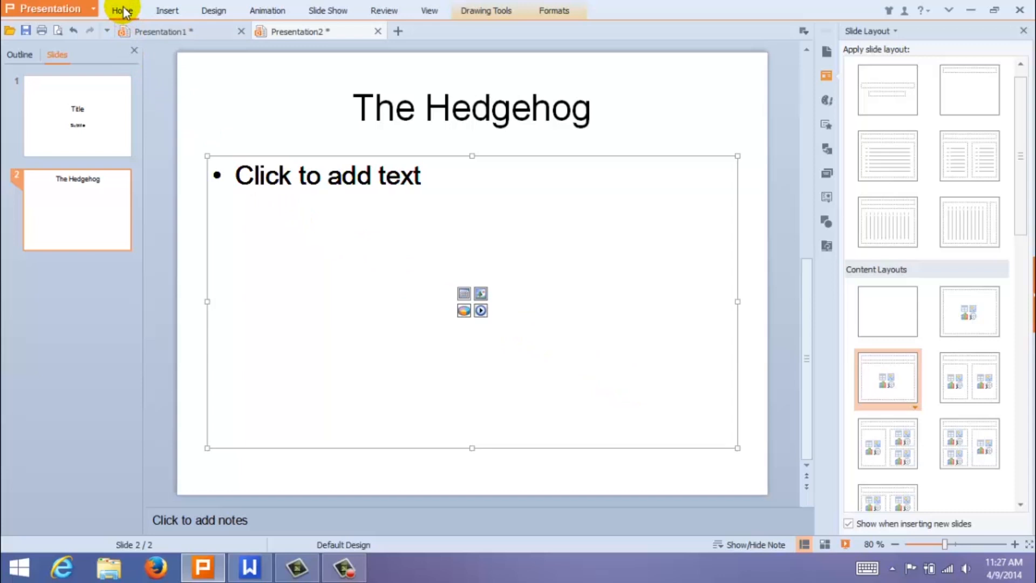
Step: Insert the hedgehog_in_teacup photo from the Desktop onto 'The Hedgehog' slide
click(122, 10)
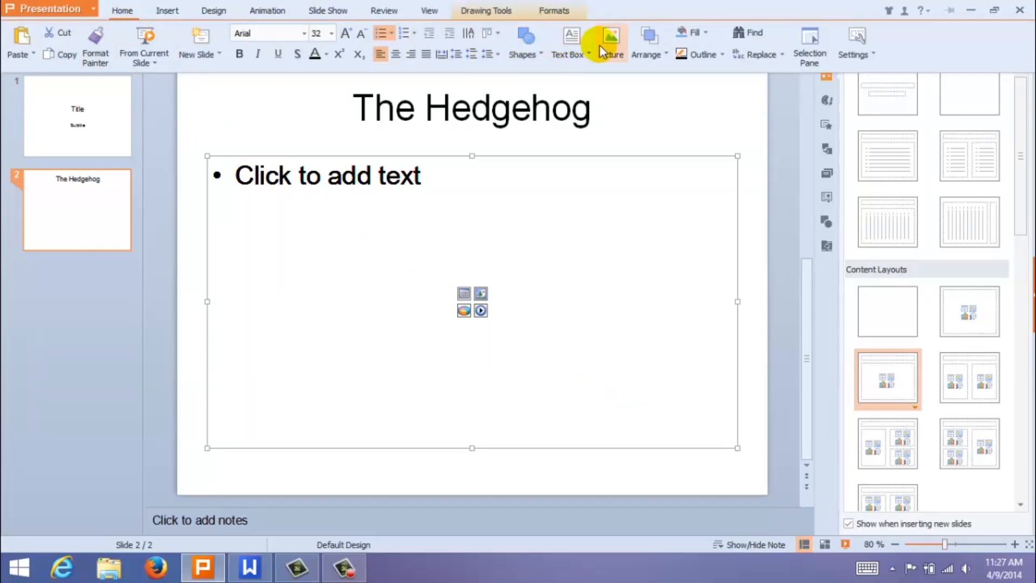
click(611, 37)
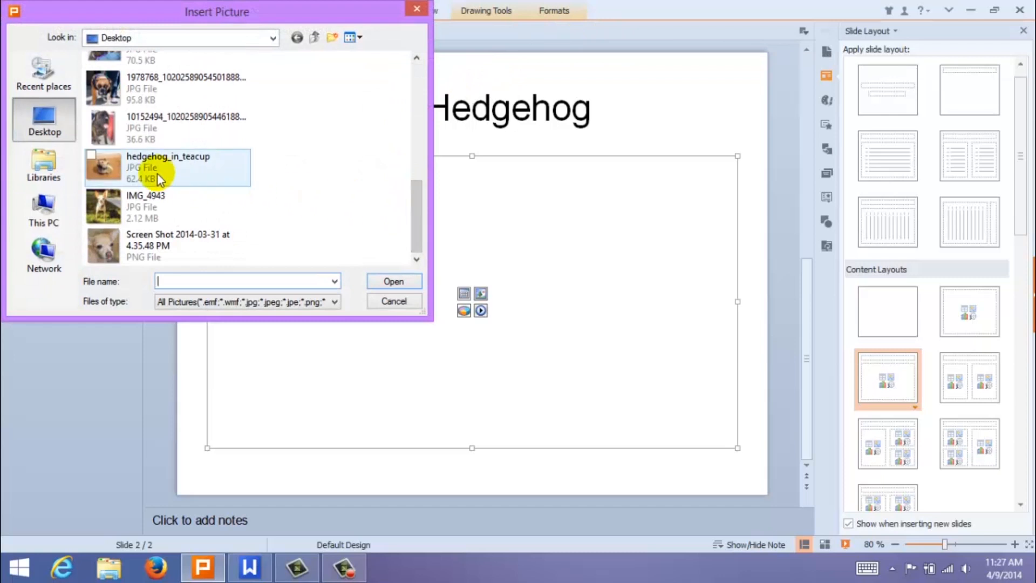
mouse_move(162, 168)
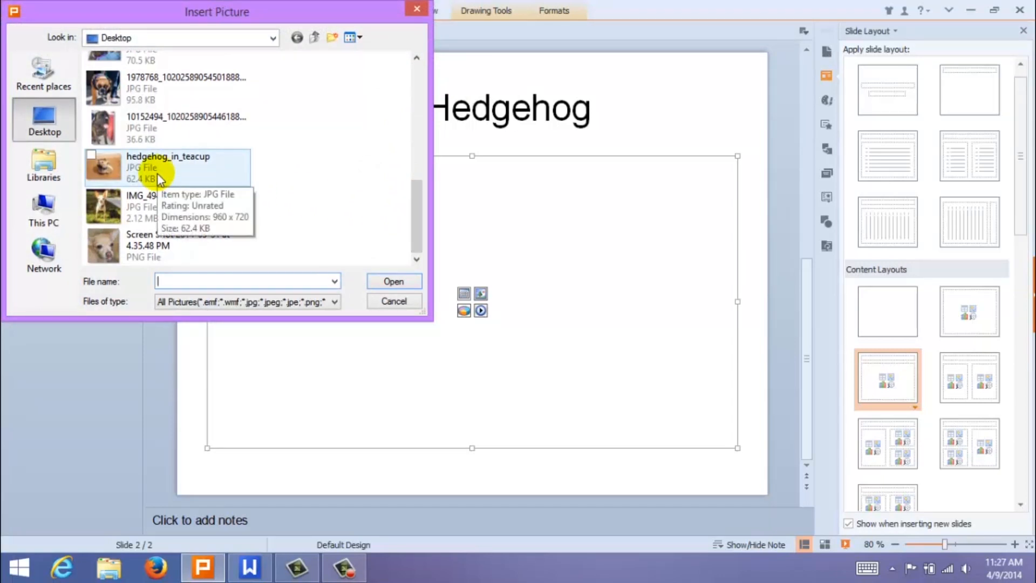
click(393, 280)
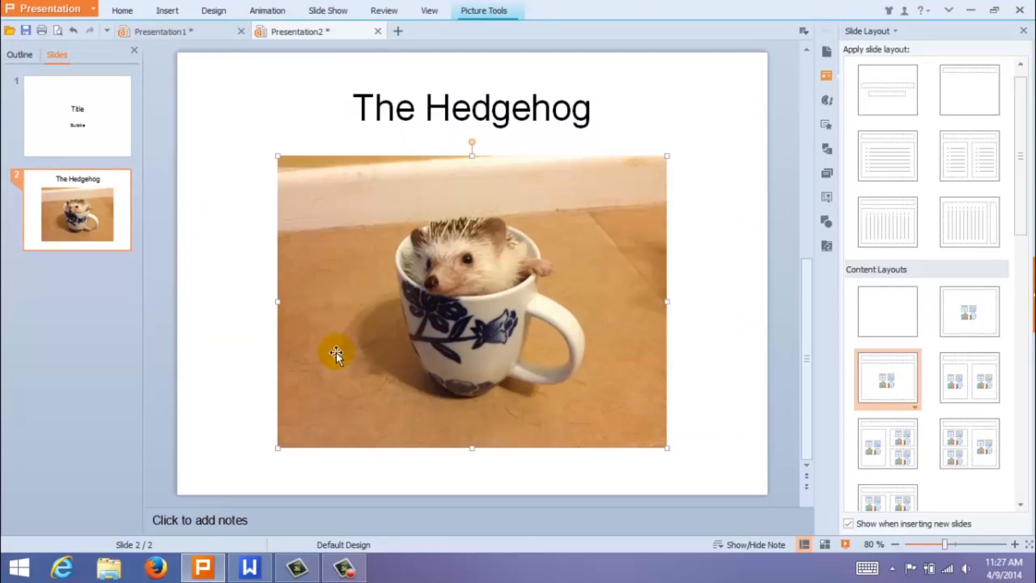
mouse_move(278, 447)
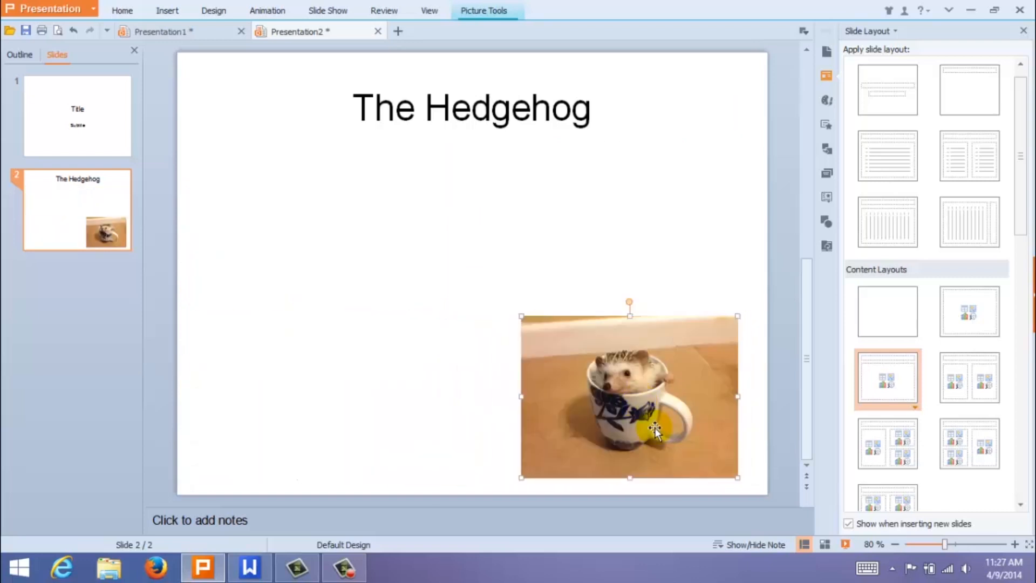
Step: Shrink the hedgehog photo and centre it on the slide beneath the title
drag(654, 433, 506, 314)
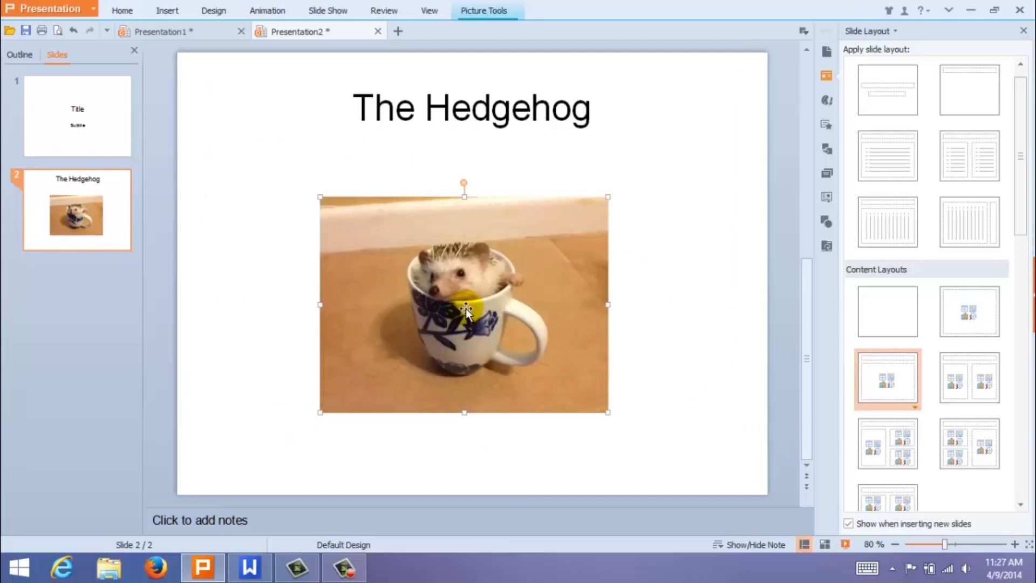
click(484, 11)
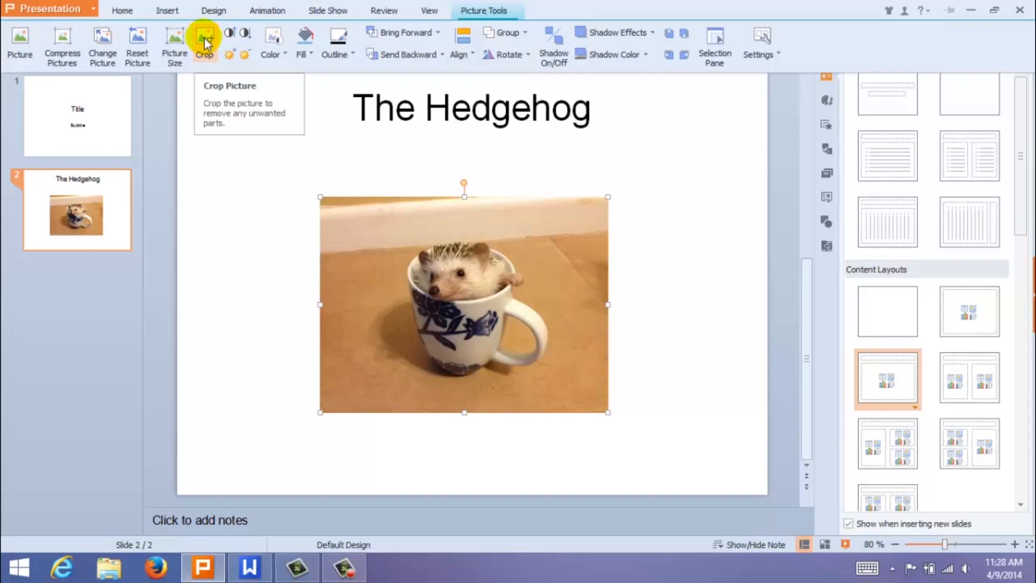
mouse_move(233, 35)
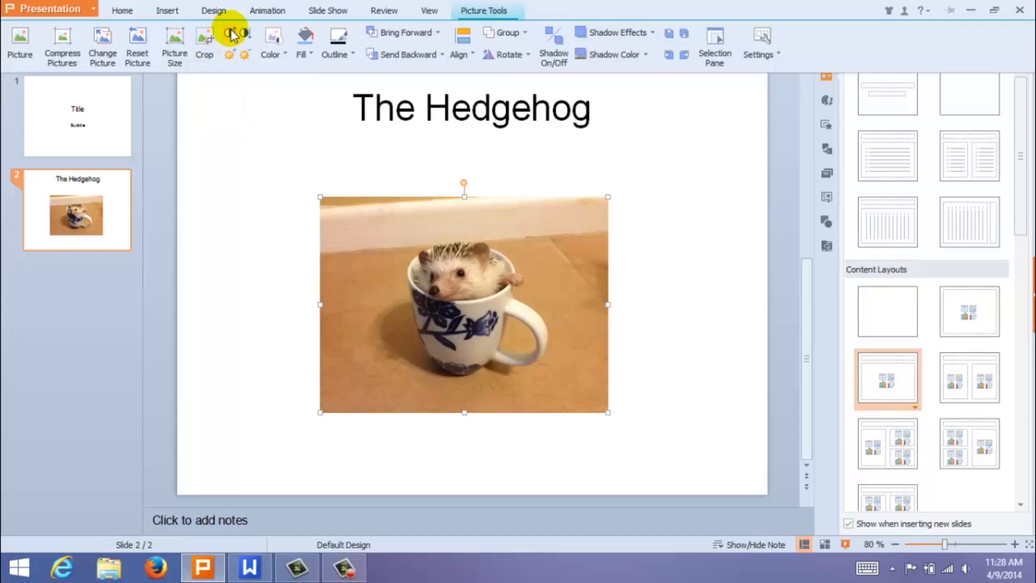
mouse_move(270, 54)
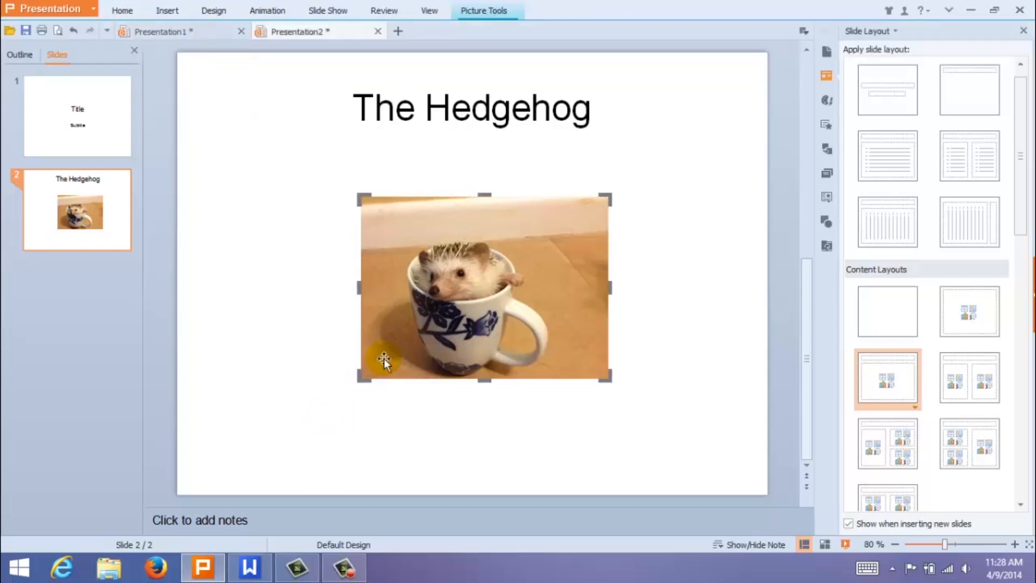
Step: Crop the photo's top and right edges inward around the hedgehog
drag(383, 363, 553, 223)
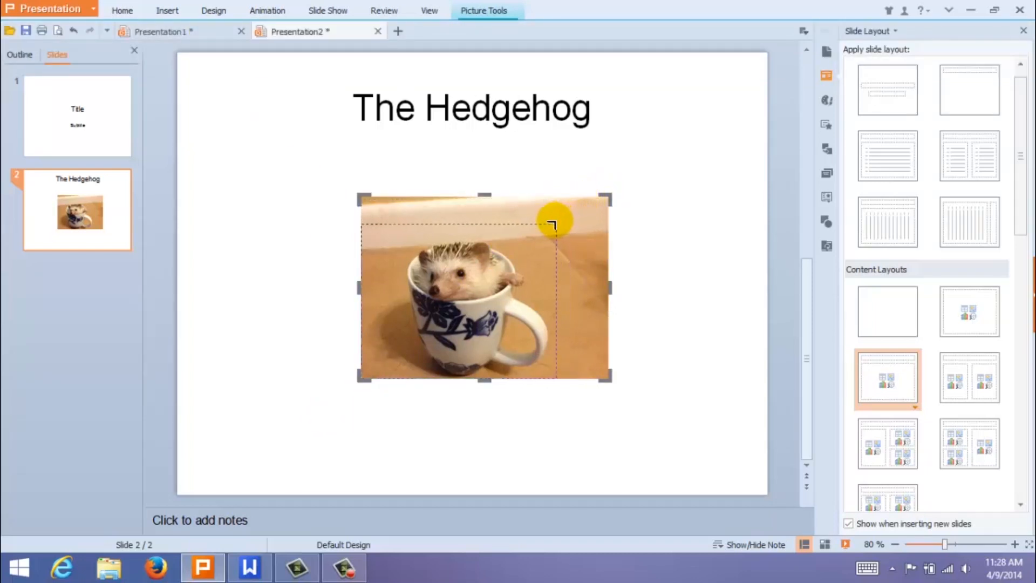
drag(553, 221, 461, 388)
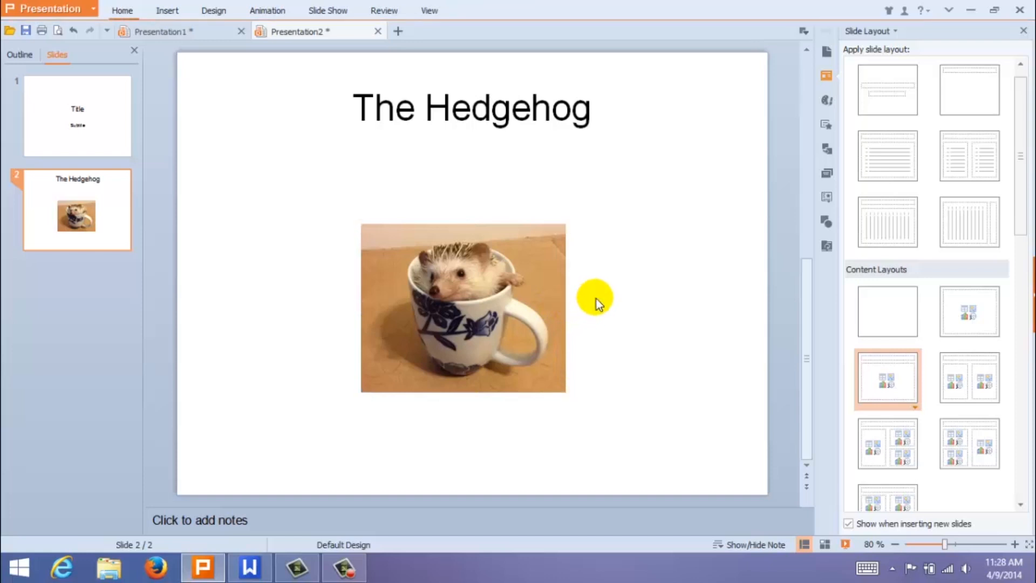
click(495, 323)
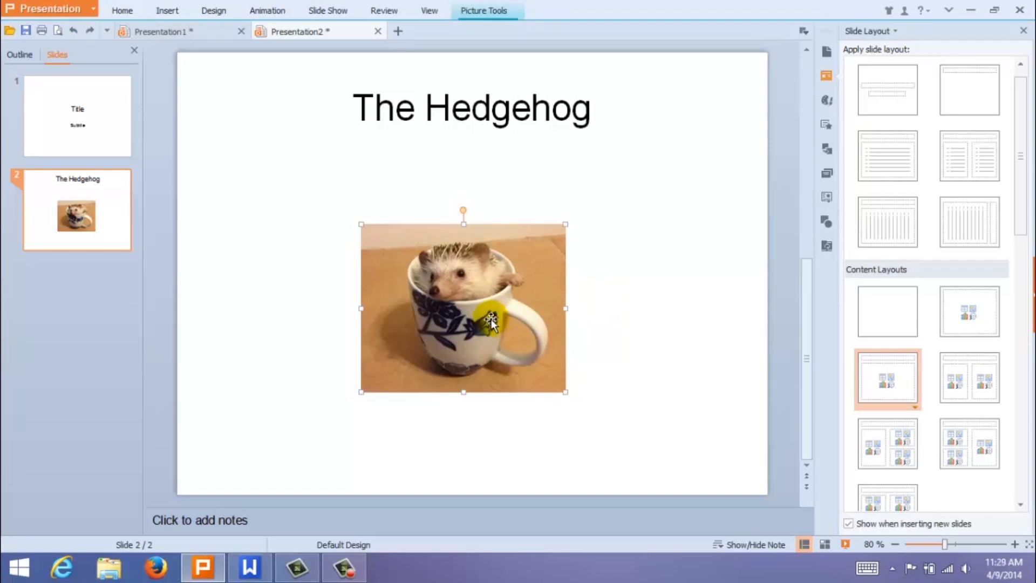
Step: Bring up the cropped photo's Format Object settings from its context menu
right_click(492, 324)
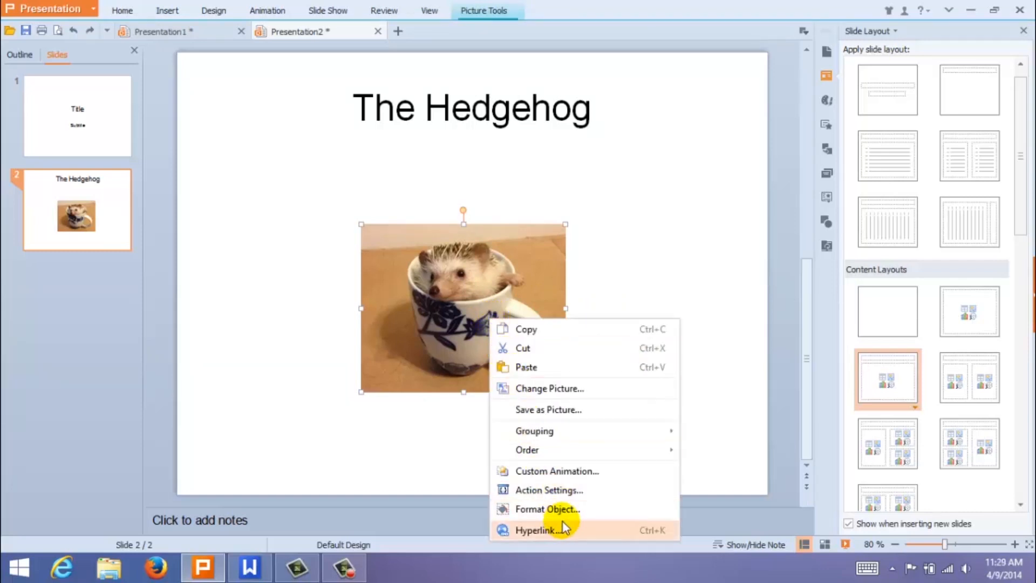
click(547, 508)
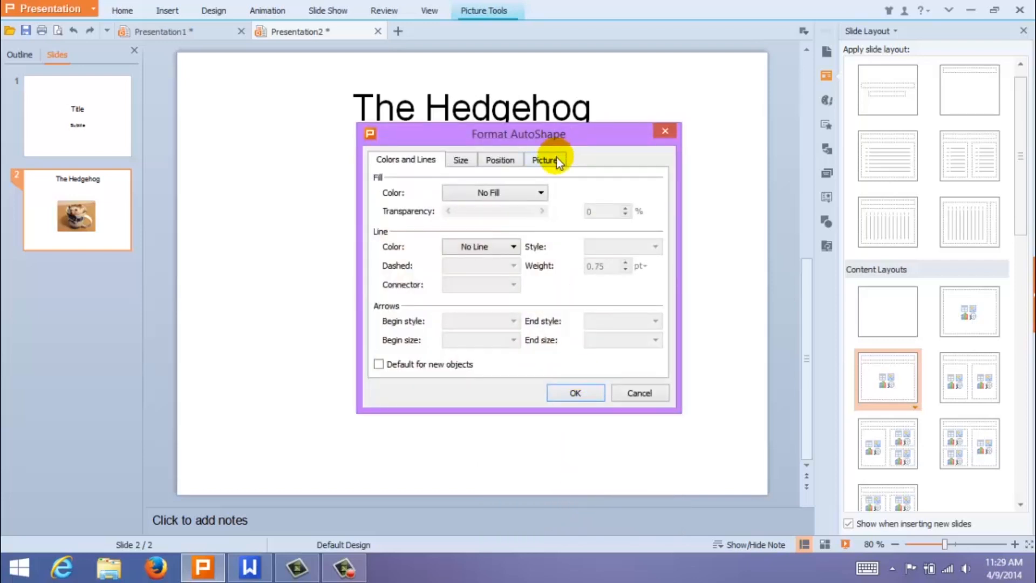
Step: Reset the picture crop to zero in Format AutoShape, restoring the full image
click(544, 160)
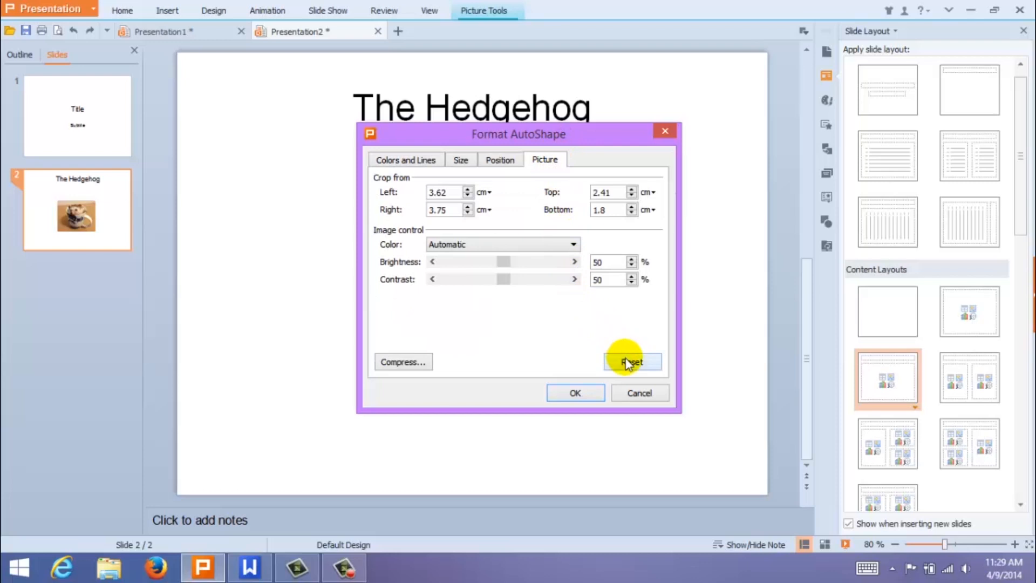
click(632, 361)
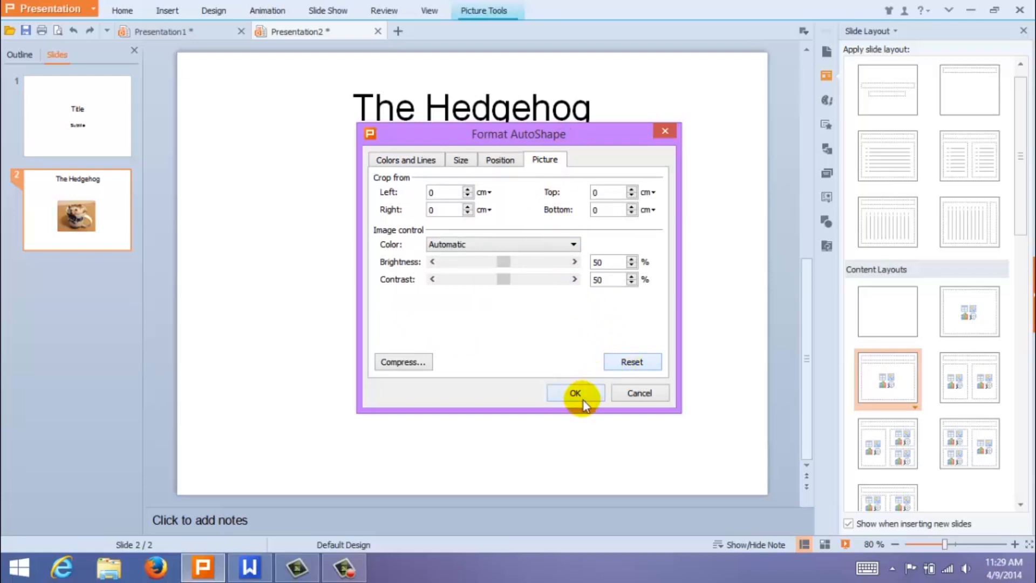
click(575, 393)
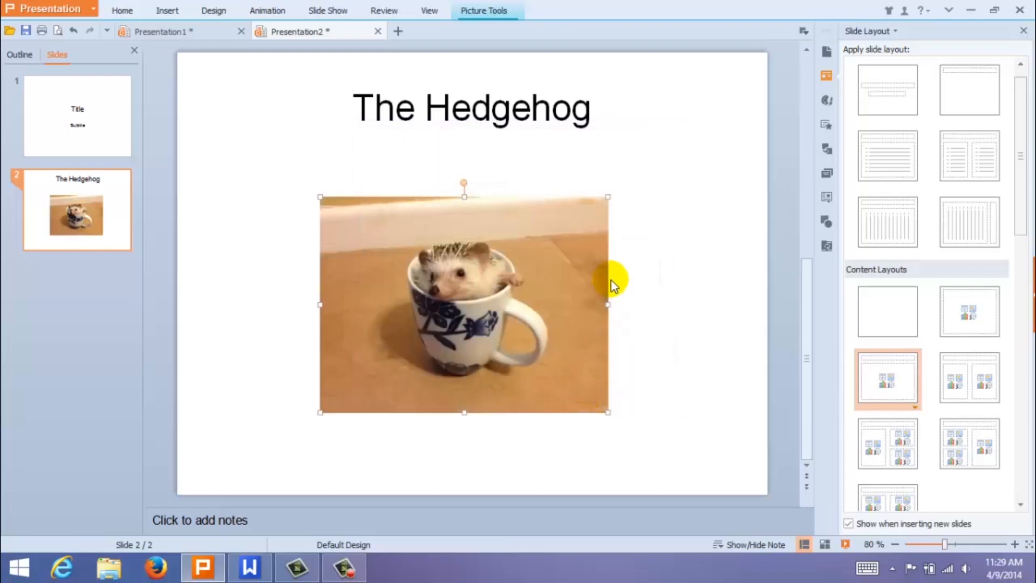